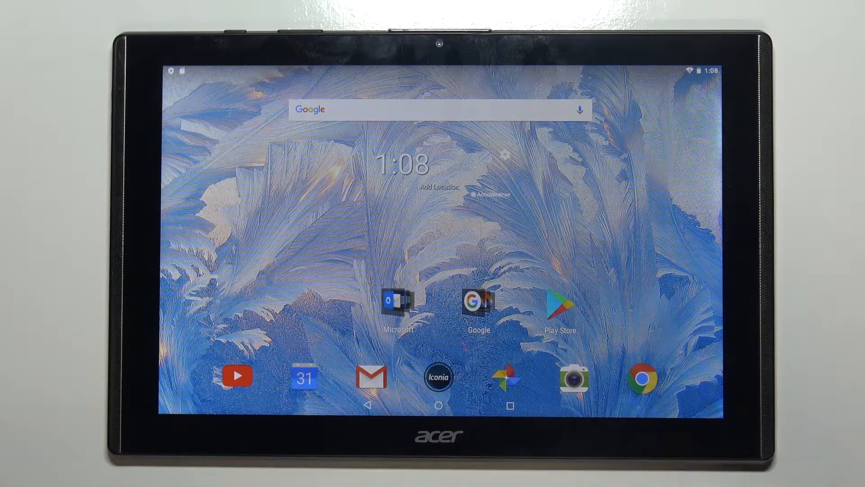
- Launch Google Chrome from the home-screen dock to its new-tab page
{"action": "left_click", "coordinate": [644, 378]}
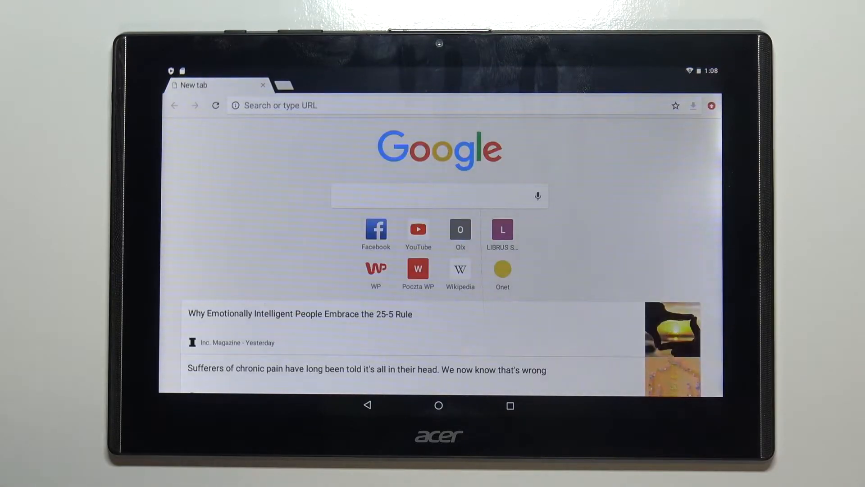
- Scroll down through the new-tab article feed
{"action": "scroll", "scroll_direction": "down", "scroll_amount": 3}
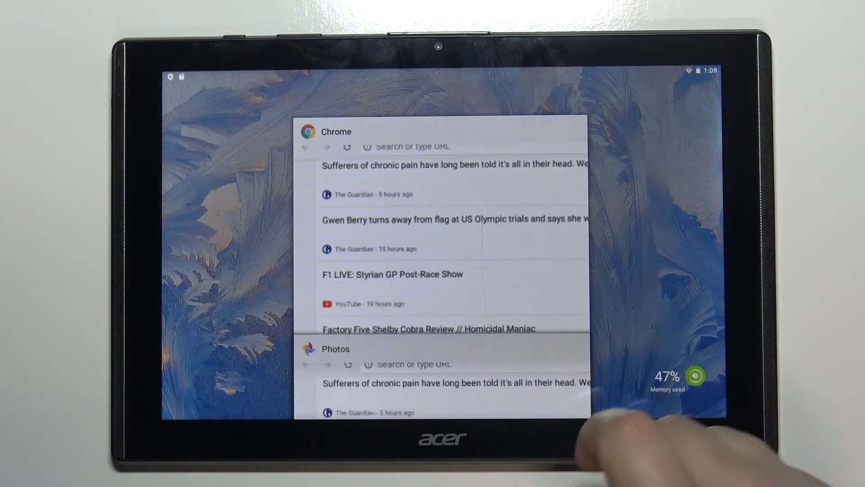
- Open Google Photos, view the Screenshots folder behind the update prompt, then leave
{"action": "left_click", "coordinate": [440, 408]}
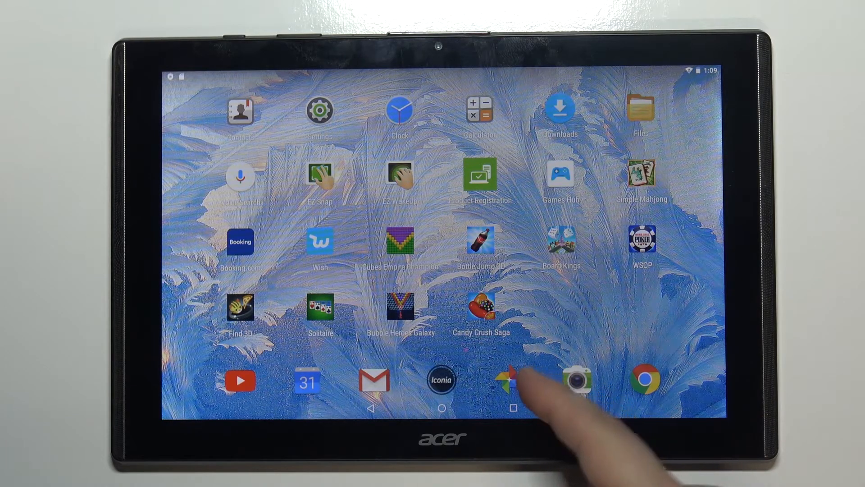
{"action": "left_click", "coordinate": [510, 380]}
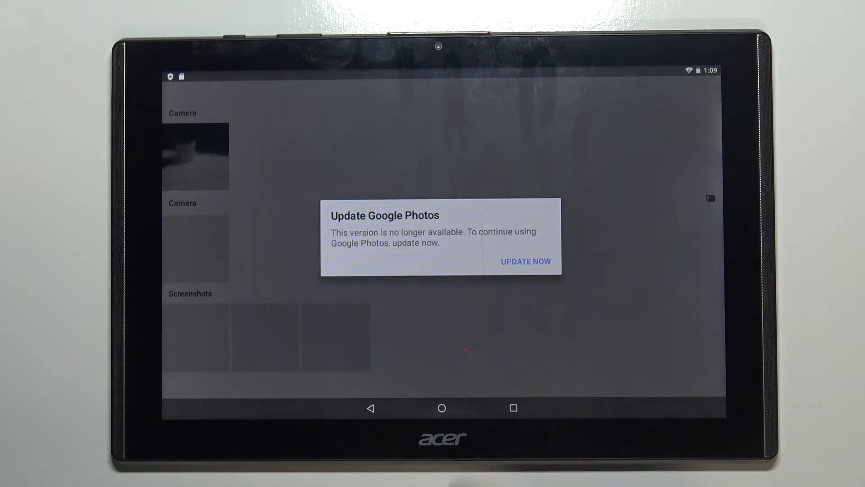
{"action": "left_click", "coordinate": [525, 261]}
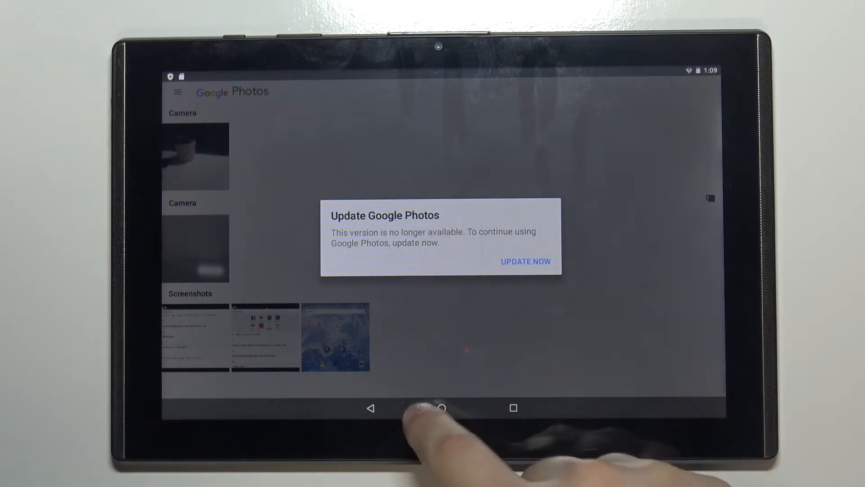
{"action": "left_click", "coordinate": [441, 408]}
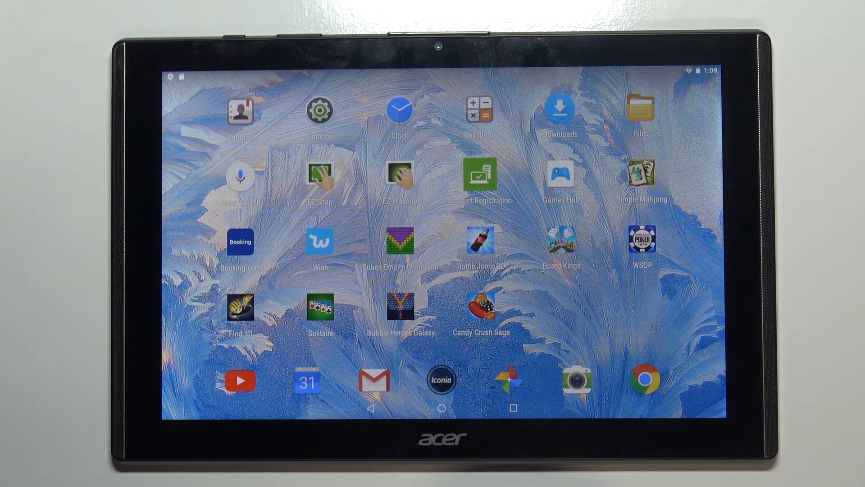
- Clear the recent-apps overview and go back to the launcher home screen
{"action": "left_click", "coordinate": [480, 307]}
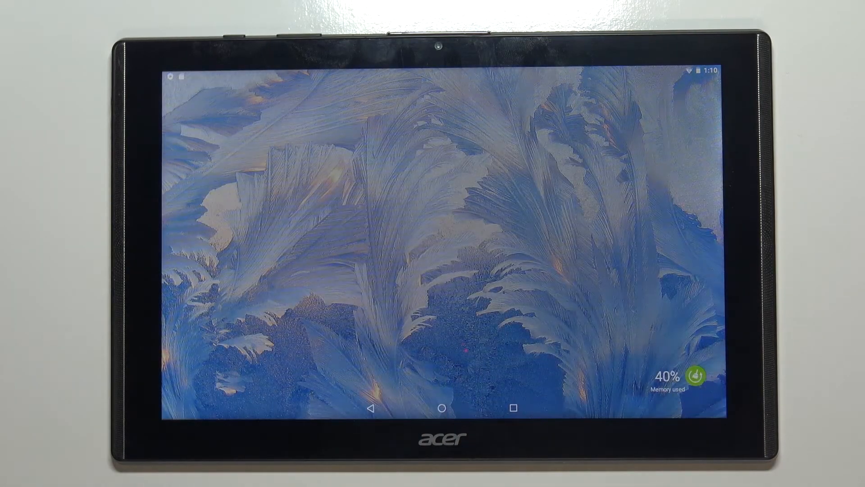
{"action": "left_click", "coordinate": [432, 409]}
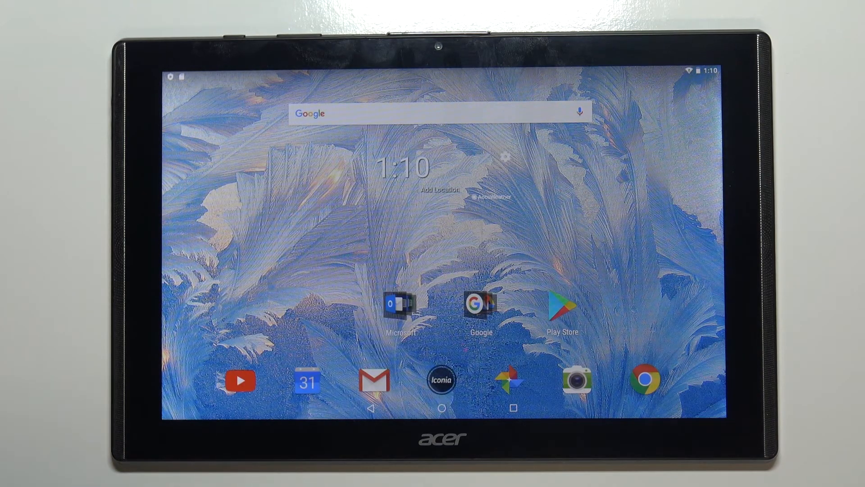